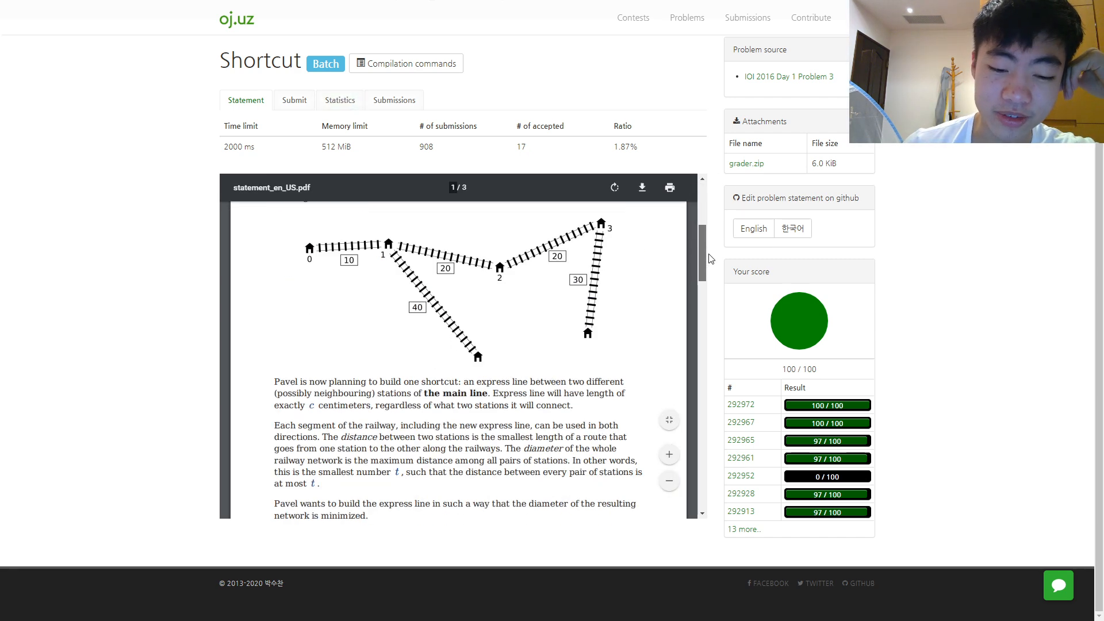
{"action": "scroll", "scroll_direction": "down", "scroll_amount": 3}
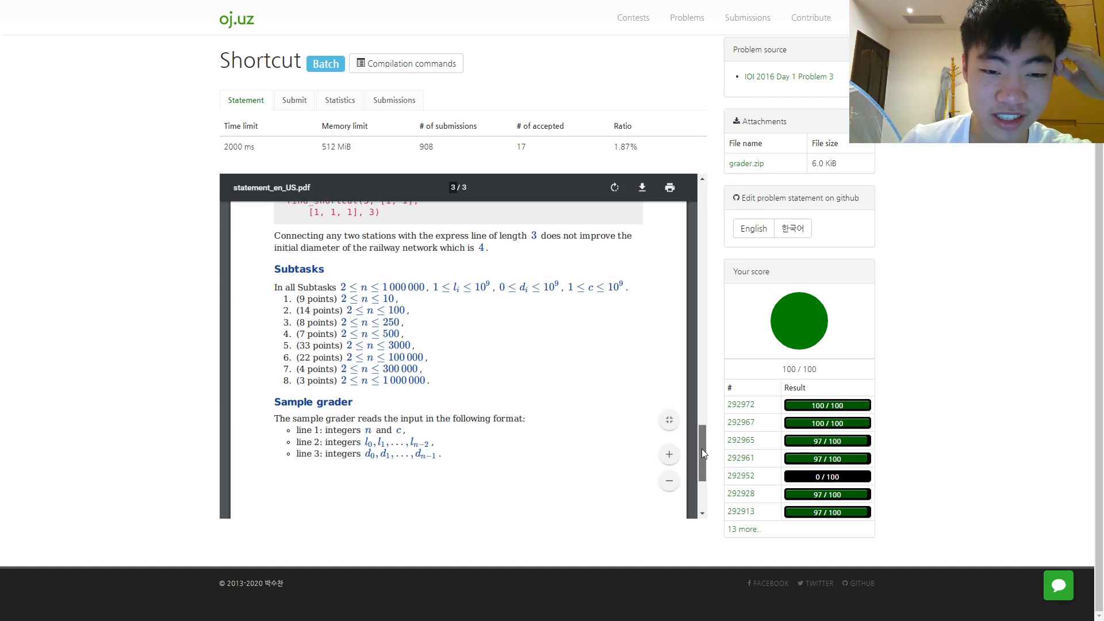
{"action": "scroll", "scroll_direction": "up", "scroll_amount": 3}
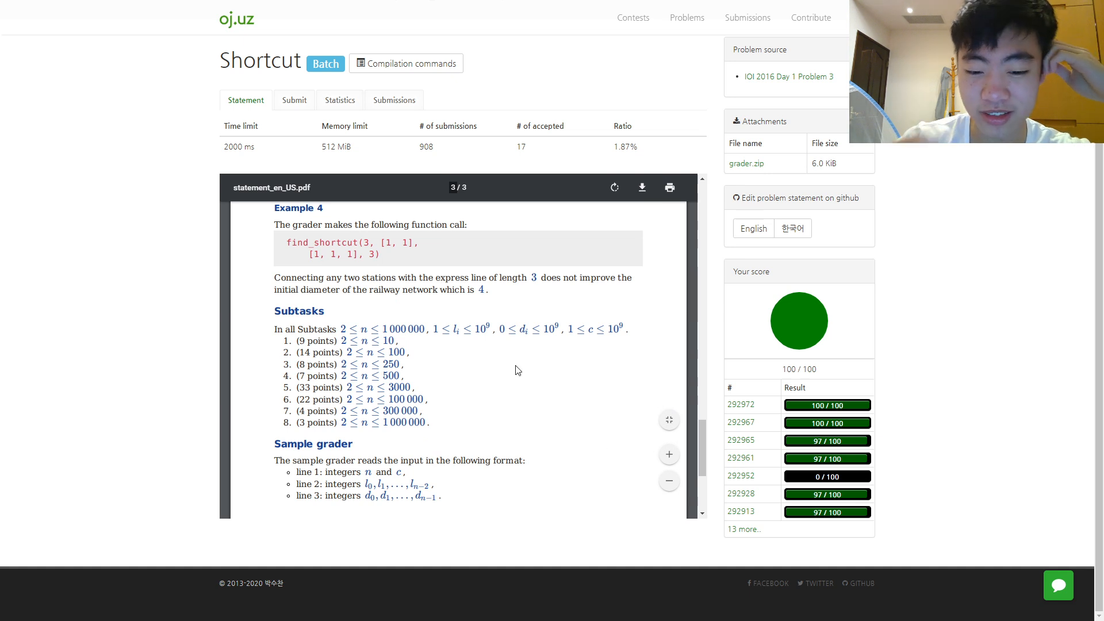
{"action": "scroll", "scroll_direction": "up", "scroll_amount": 3}
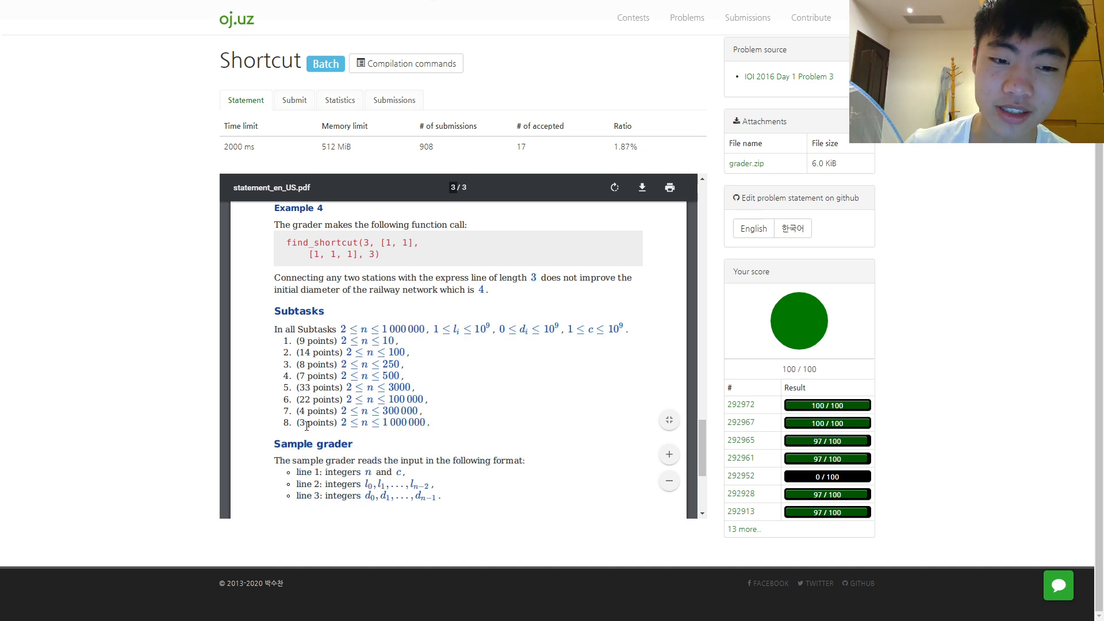
{"action": "mouse_move", "coordinate": [441, 428]}
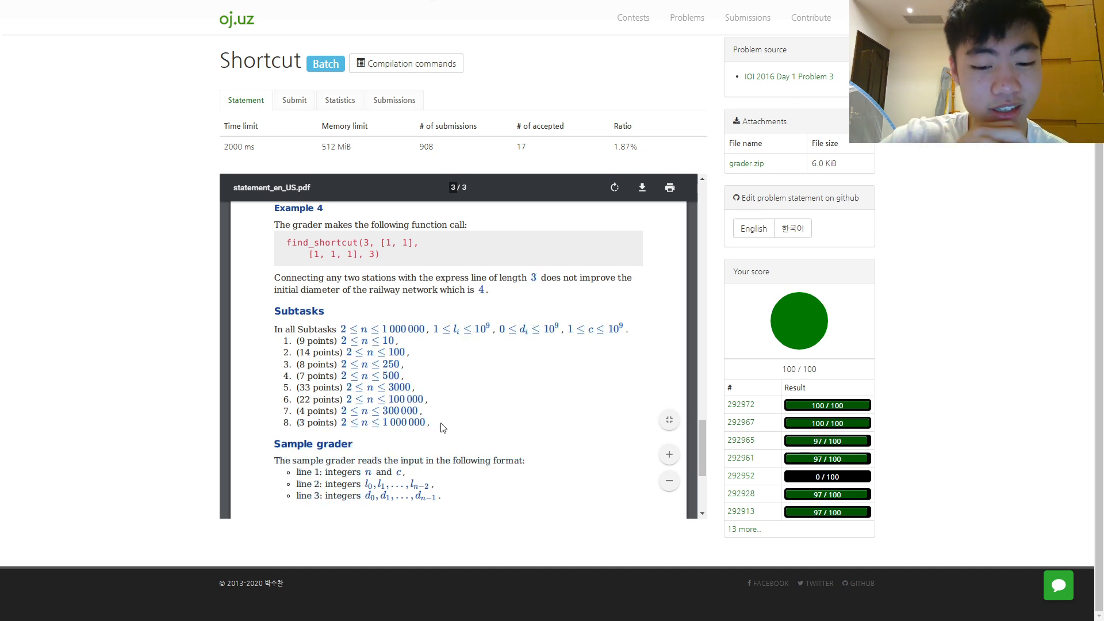
{"action": "scroll", "scroll_direction": "up", "scroll_amount": 3}
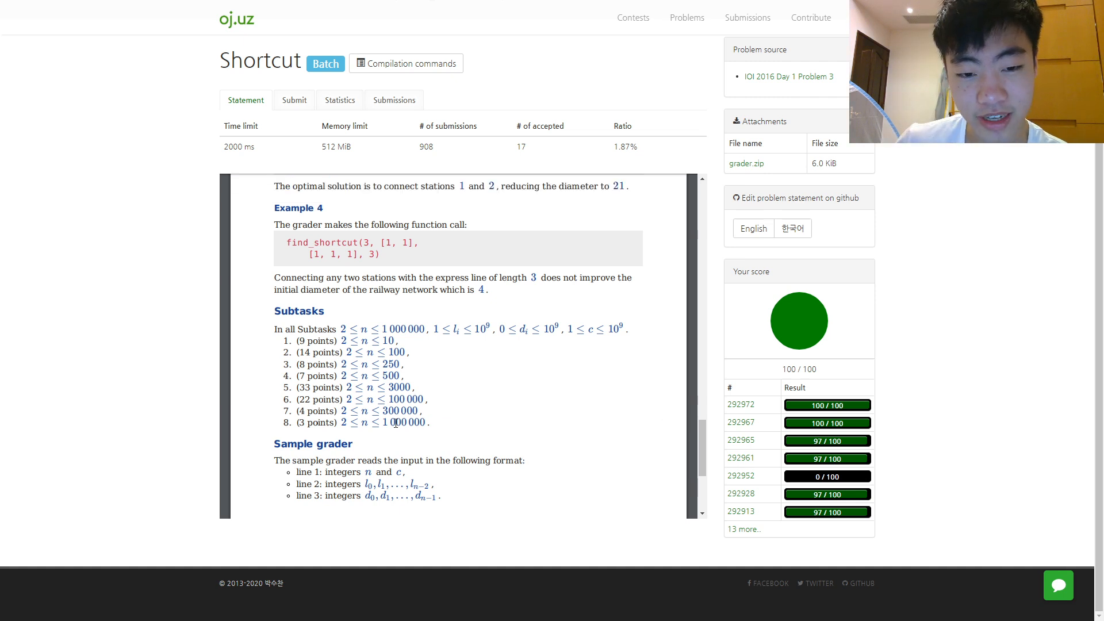
{"action": "mouse_move", "coordinate": [394, 422]}
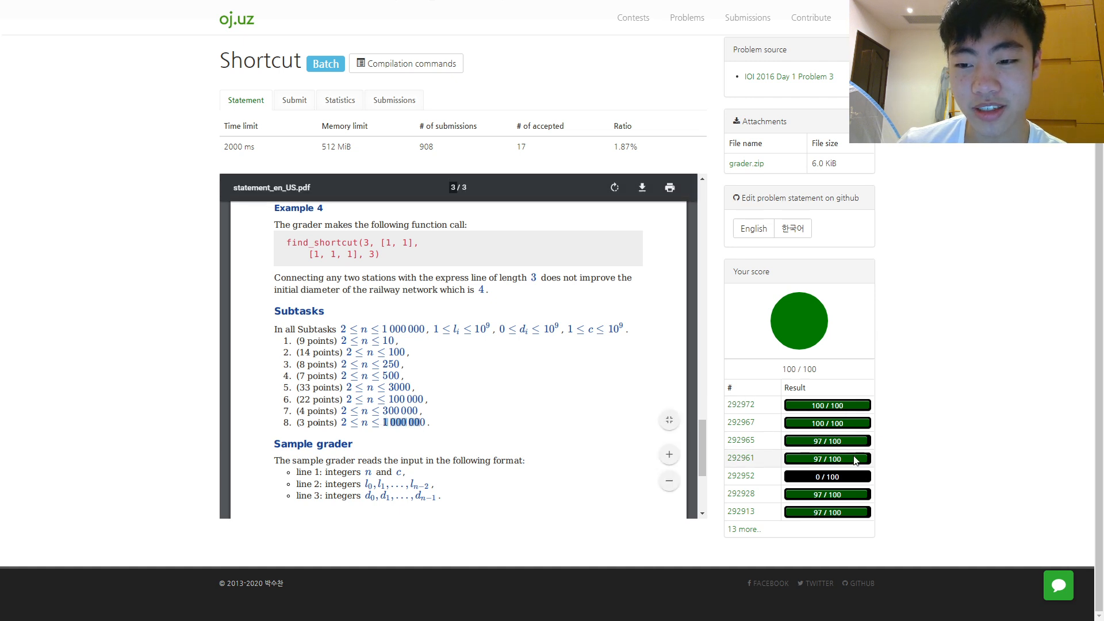
{"action": "scroll", "scroll_direction": "up", "scroll_amount": 3}
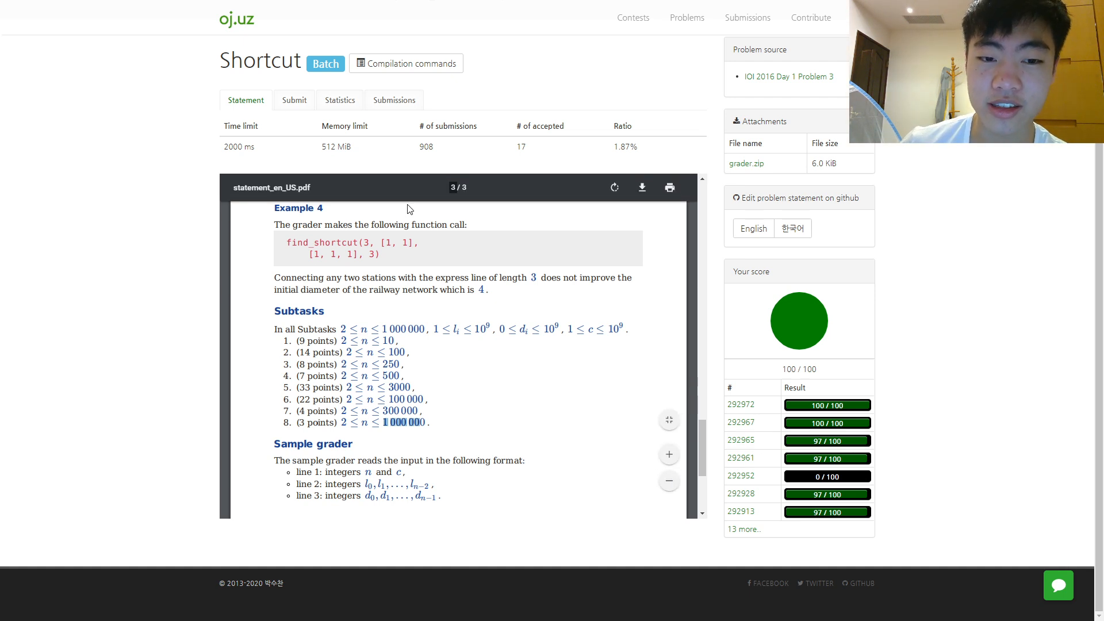
{"action": "mouse_move", "coordinate": [614, 188]}
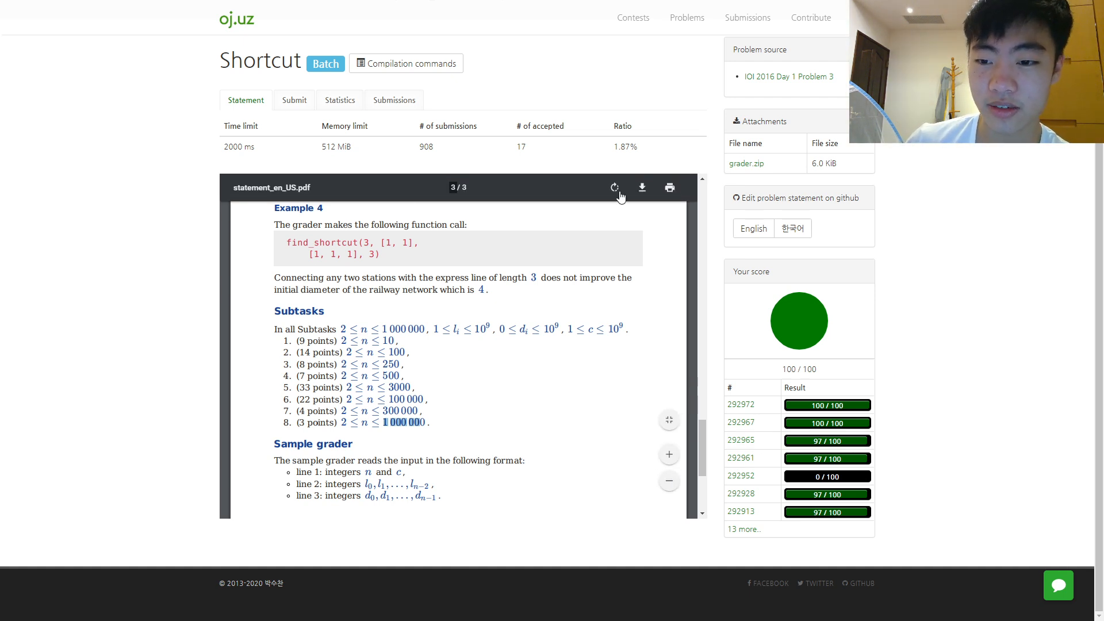
{"action": "mouse_move", "coordinate": [740, 424]}
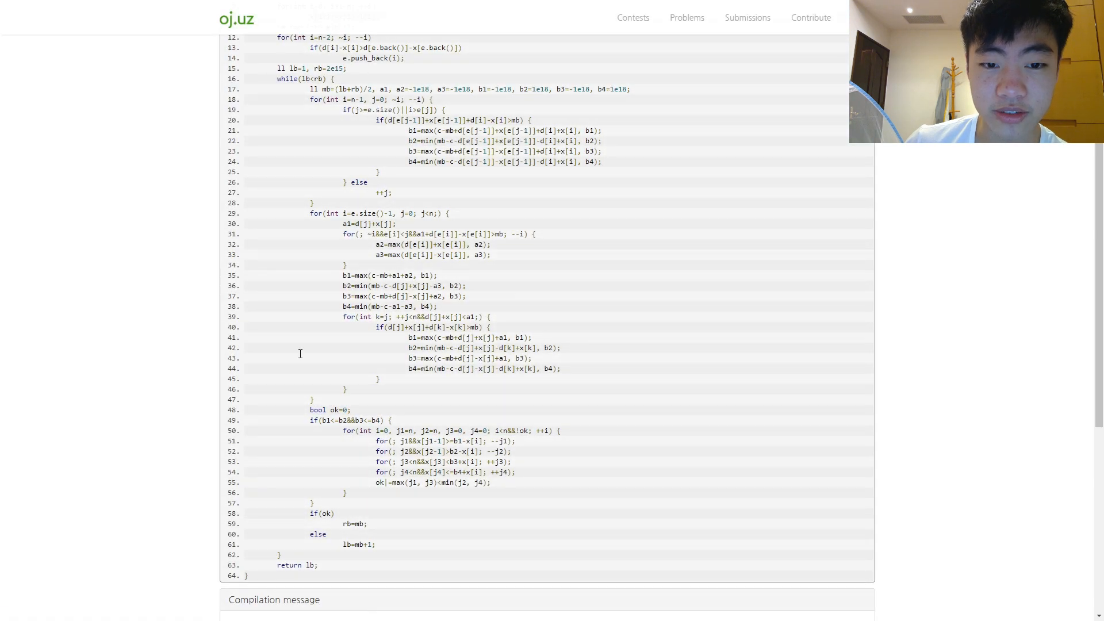
{"action": "scroll", "scroll_direction": "up", "scroll_amount": 3}
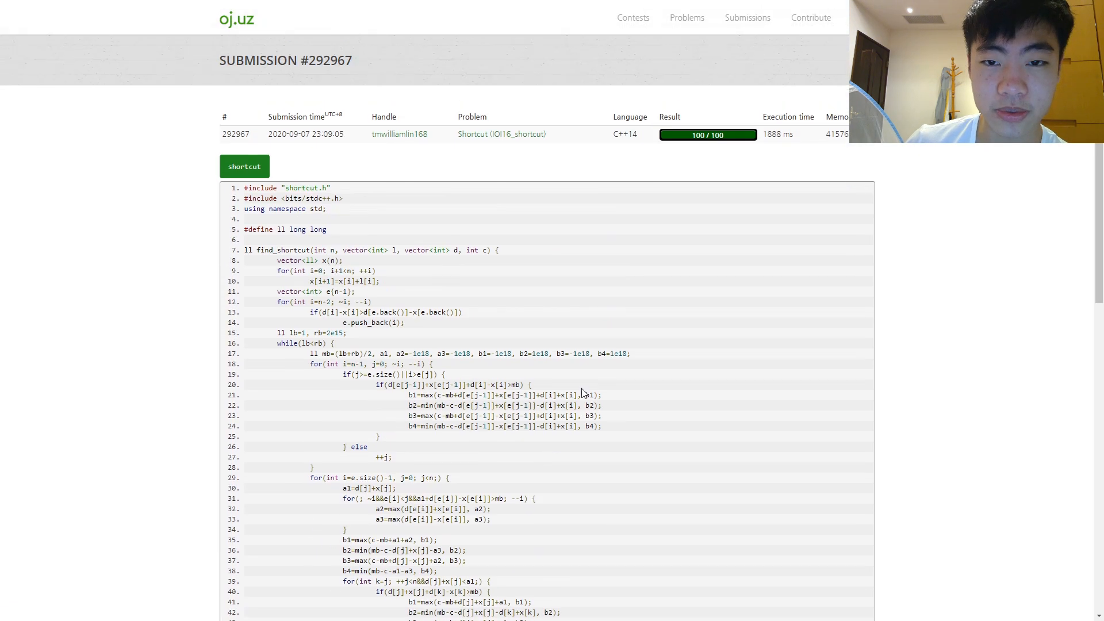